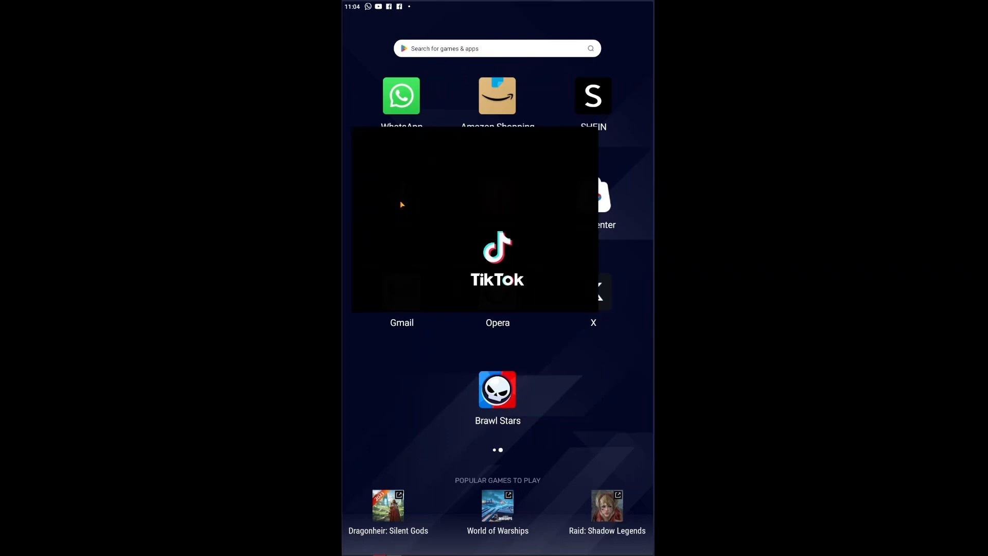
Launch TikTok from the home screen and land on the For You feed
{"action": "left_click", "coordinate": [497, 246]}
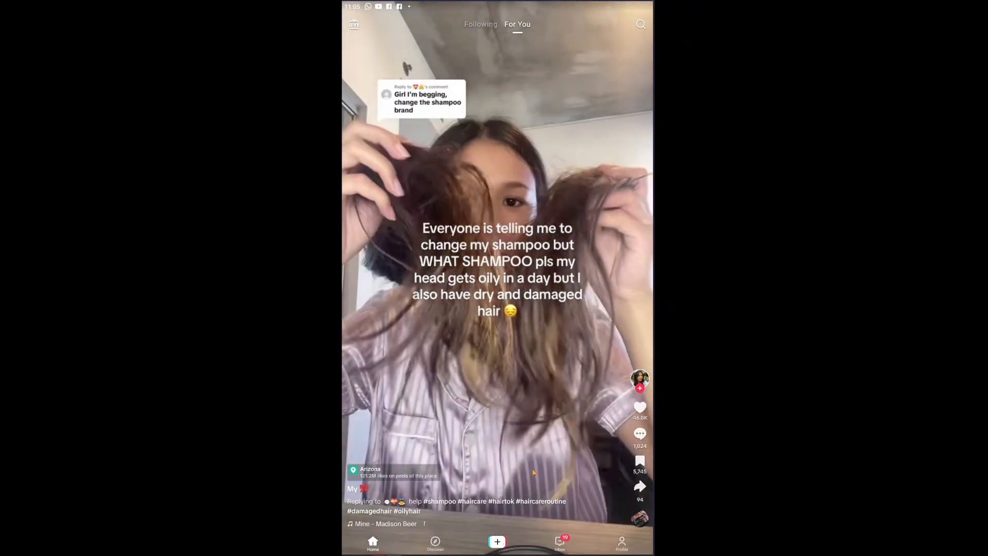
Start a new post, grant camera and media access, select the basketball dribbling clip and continue to post details
{"action": "left_click", "coordinate": [497, 540]}
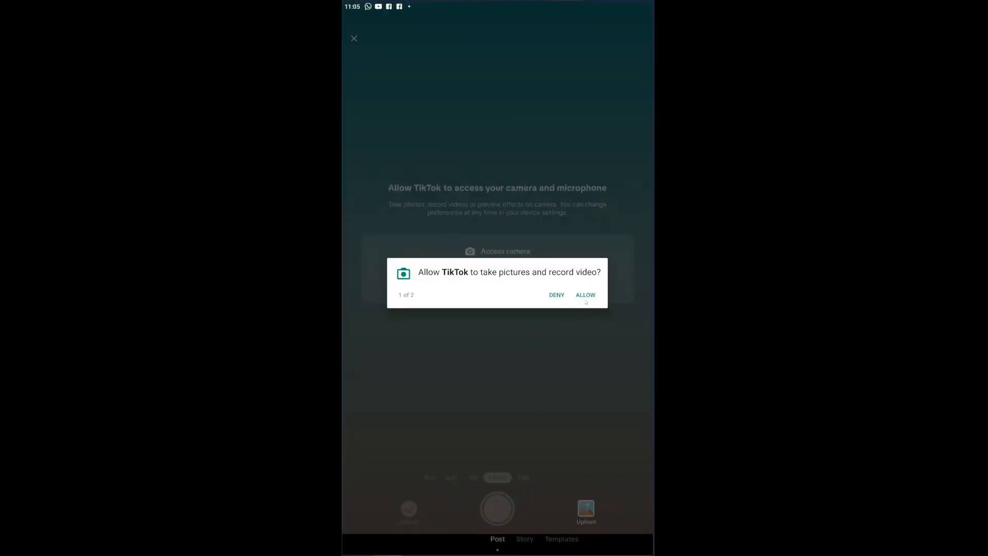
{"action": "left_click", "coordinate": [584, 294]}
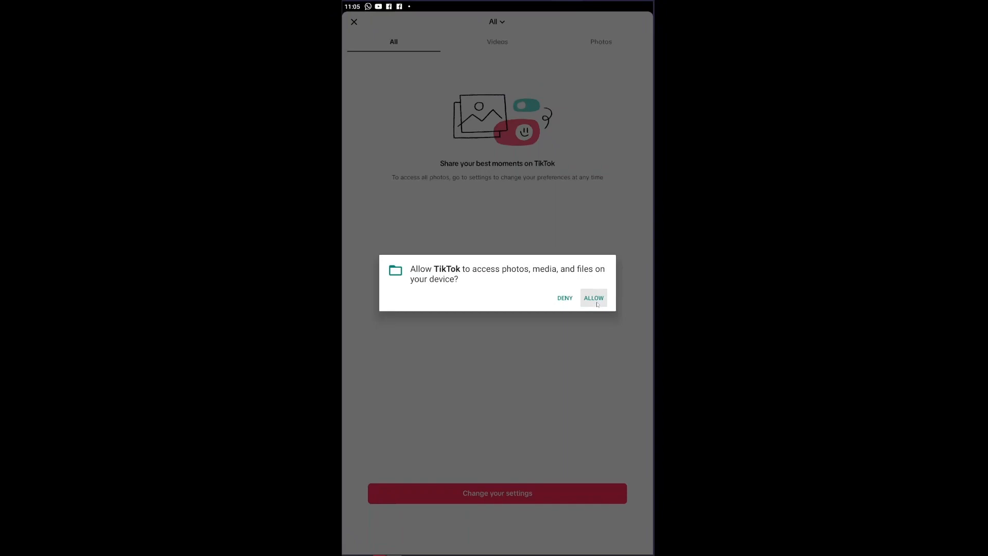
{"action": "left_click", "coordinate": [593, 297]}
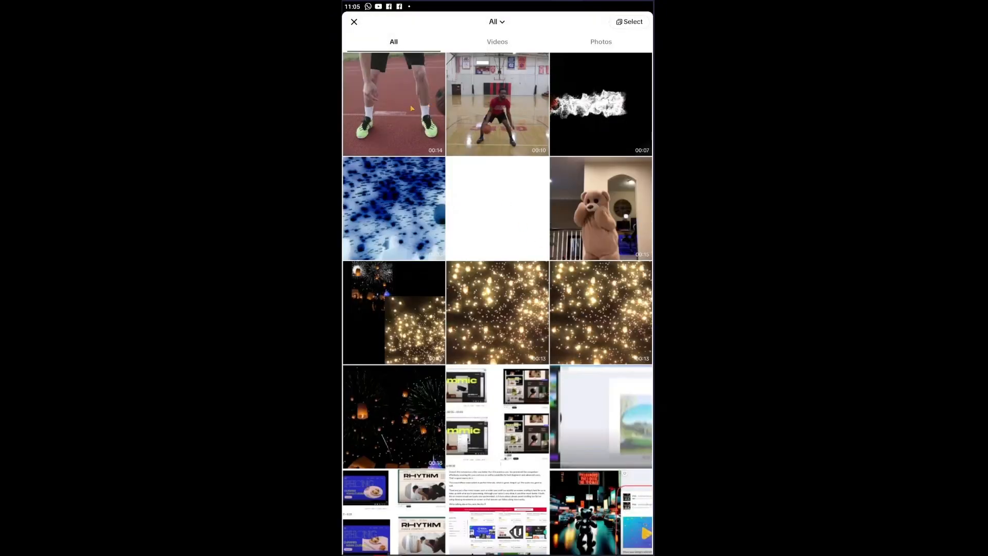
{"action": "left_click", "coordinate": [393, 104]}
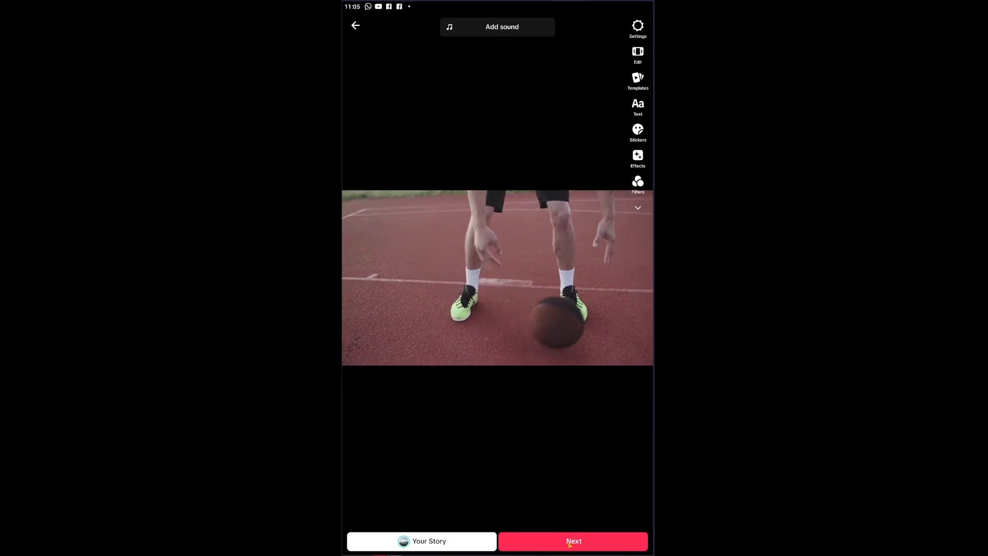
{"action": "left_click", "coordinate": [573, 540]}
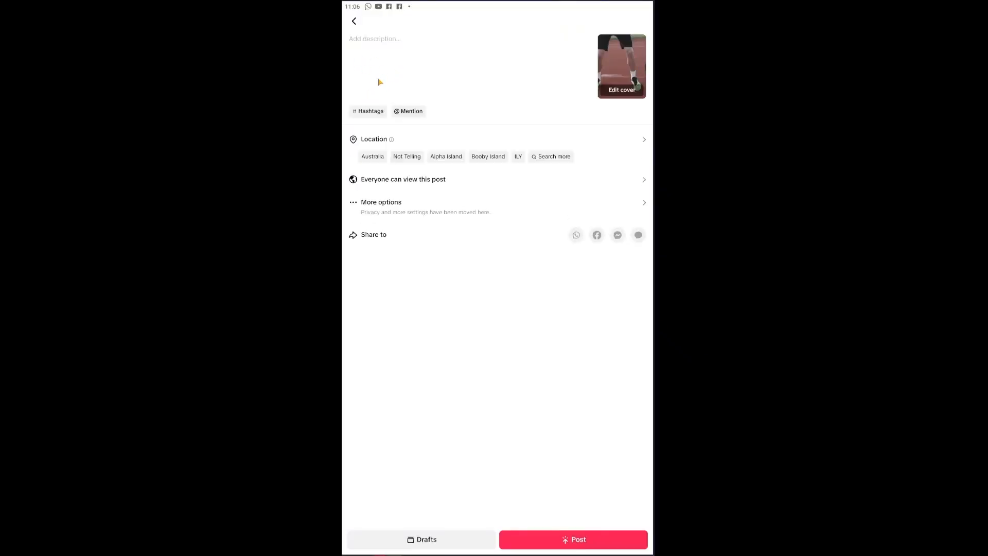
{"action": "mouse_move", "coordinate": [389, 187]}
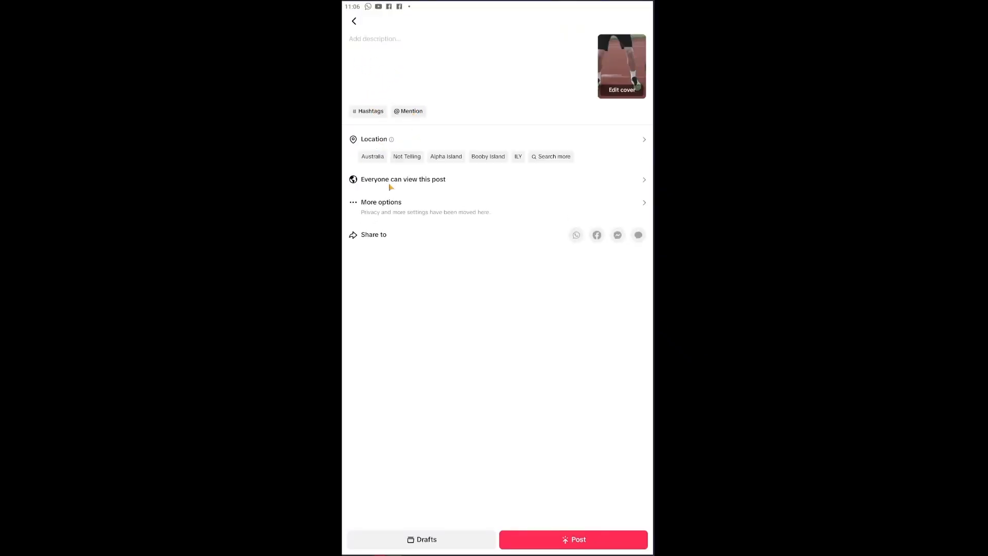
{"action": "mouse_move", "coordinate": [384, 207]}
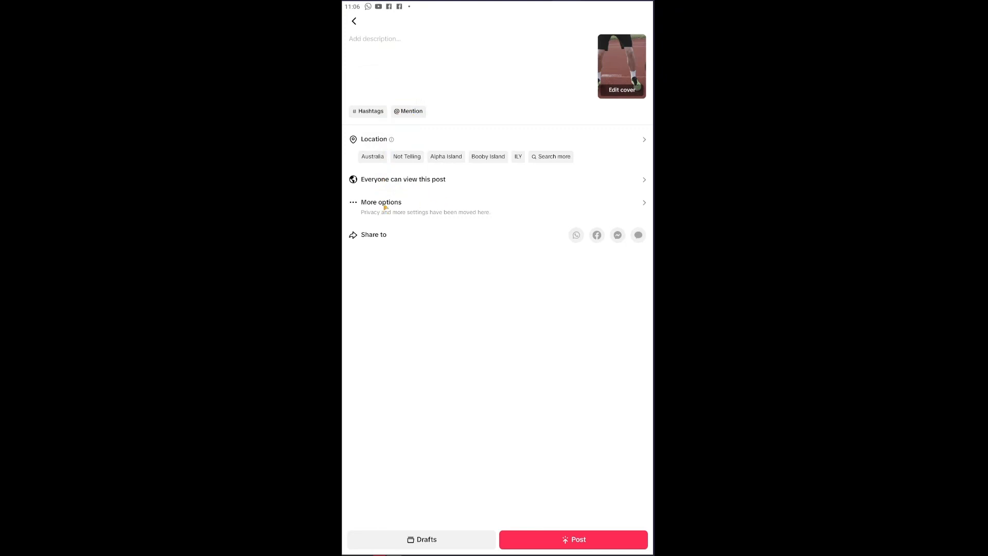
{"action": "mouse_move", "coordinate": [415, 234]}
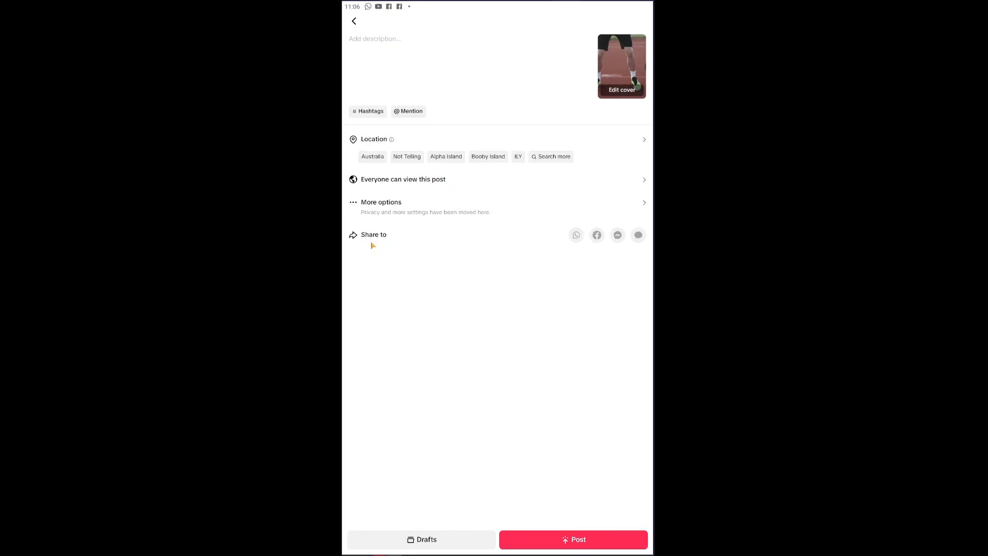
{"action": "mouse_move", "coordinate": [422, 242]}
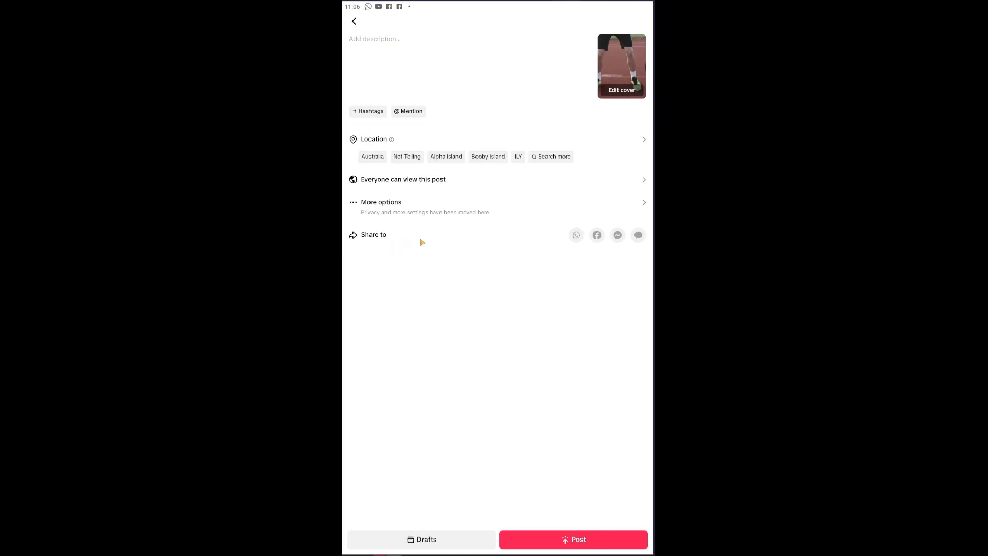
{"action": "mouse_move", "coordinate": [397, 181]}
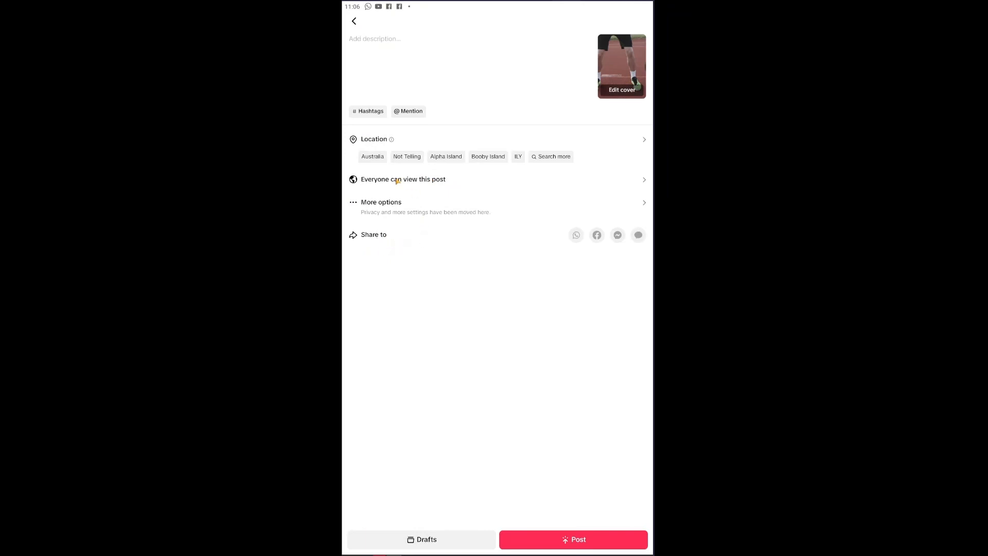
{"action": "mouse_move", "coordinate": [377, 193]}
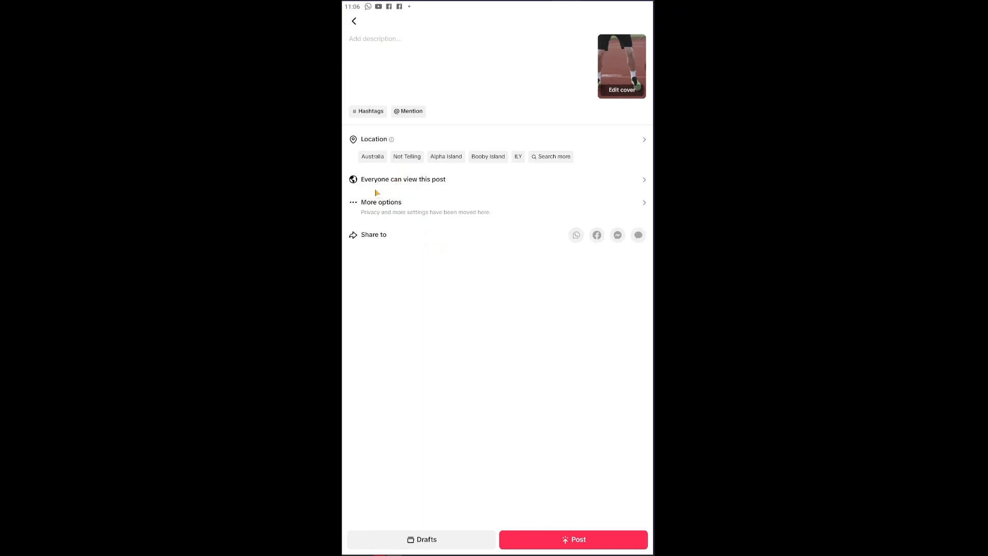